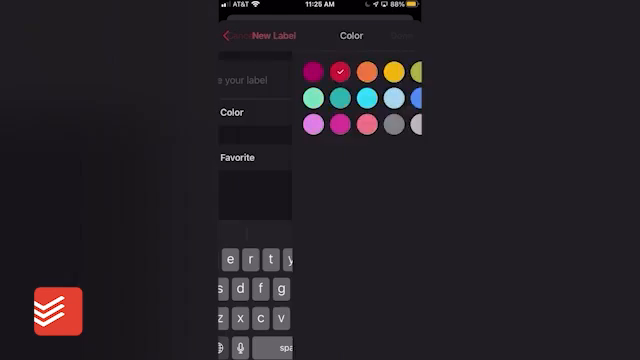
Mark the new label as a Favorite on the New Label form.
click(243, 37)
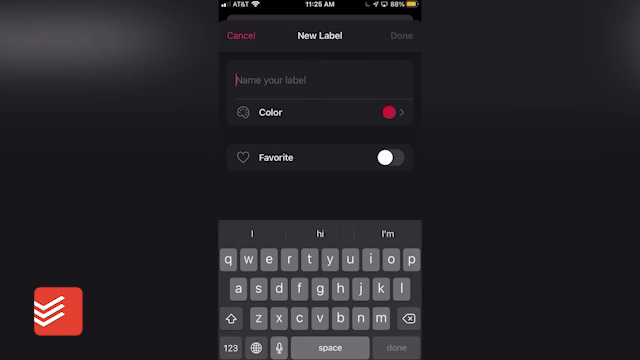
click(390, 155)
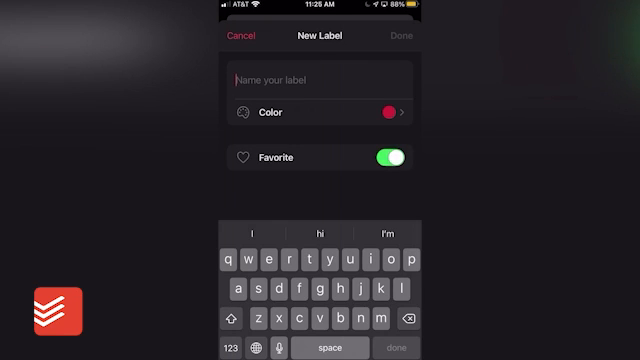
text(Fa)
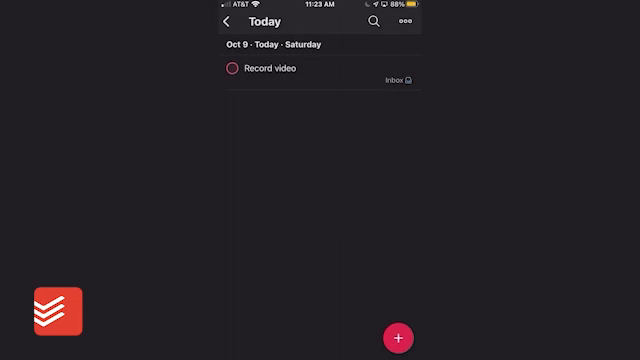
Browse the Today and Upcoming schedule views.
click(218, 22)
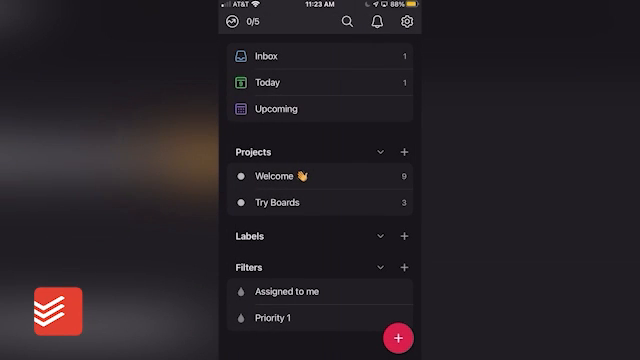
click(273, 108)
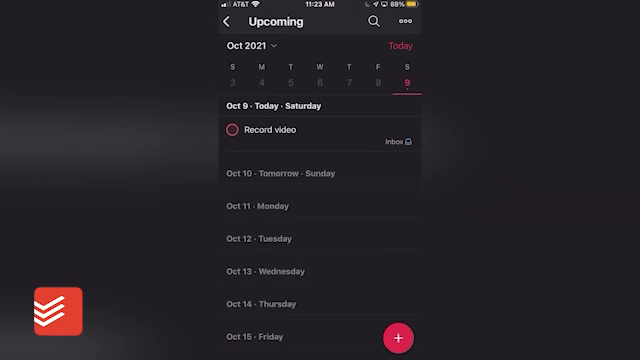
scroll(down, 3)
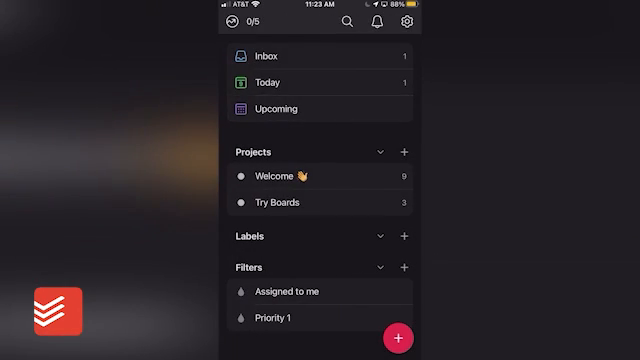
Open the Welcome project's 'Schedule this task' tip and expand its details.
click(274, 175)
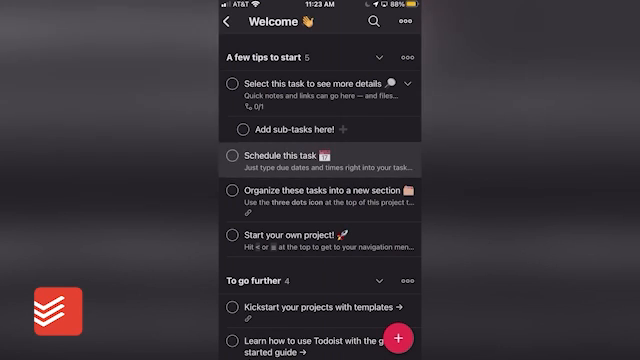
click(288, 156)
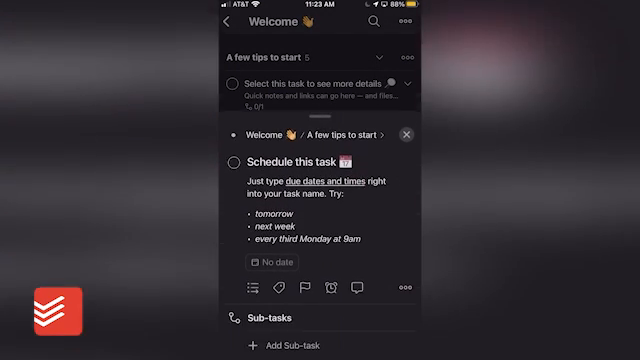
scroll(up, 3)
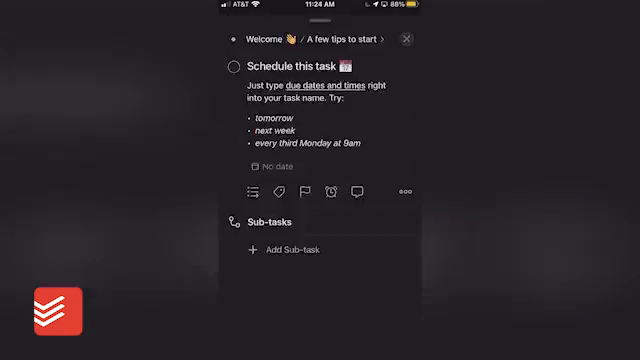
Open the 'Make Todoist yours' theme picker with the Dark theme selected.
click(406, 39)
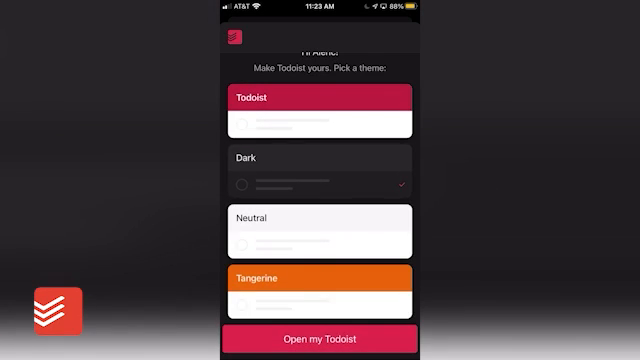
Draft a 'Sweep' task, then return to the New Label form with red colour.
click(320, 338)
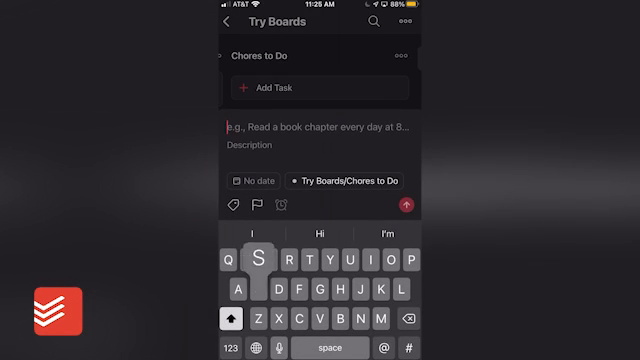
text(Sweep)
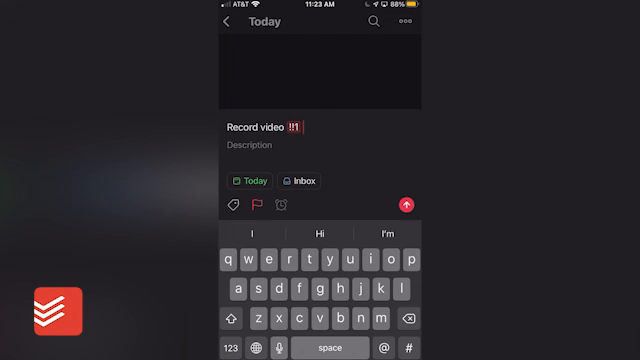
text(@)
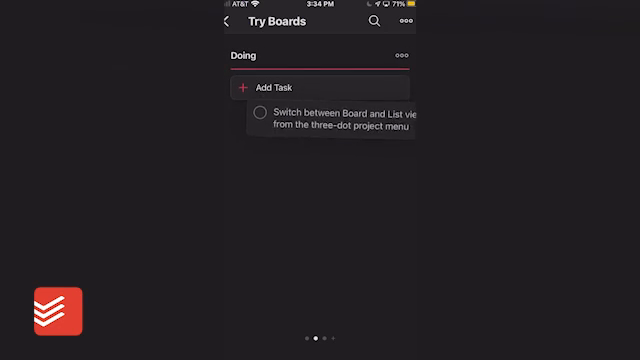
scroll(left, 3)
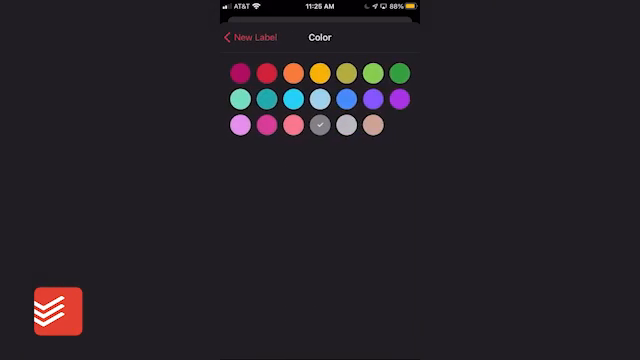
click(228, 37)
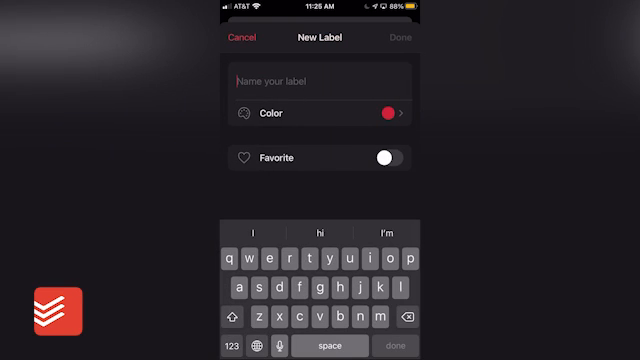
click(388, 157)
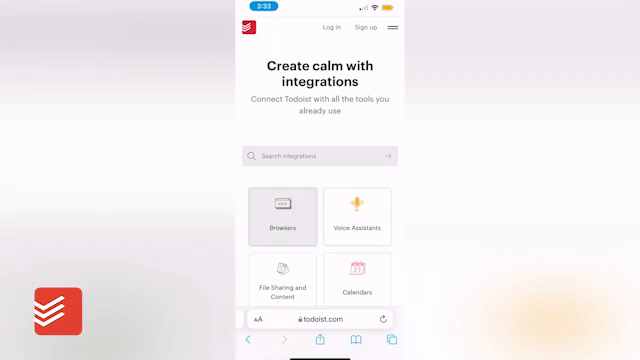
Switch the integrations Categories filter from Voice Assistants to Calendars and browse the results.
click(286, 215)
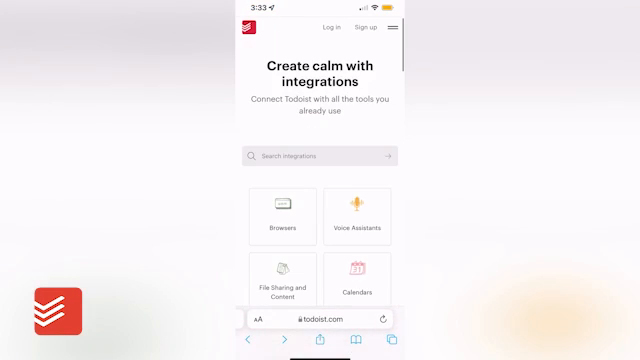
click(357, 215)
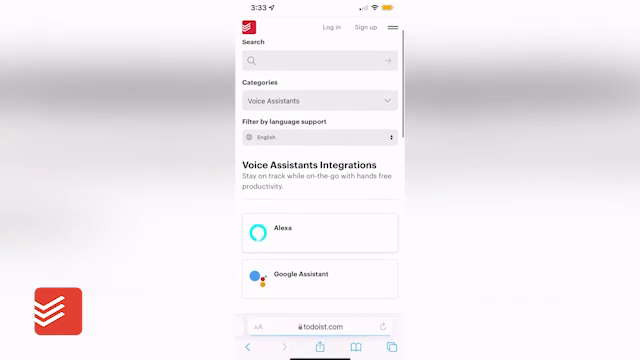
scroll(up, 3)
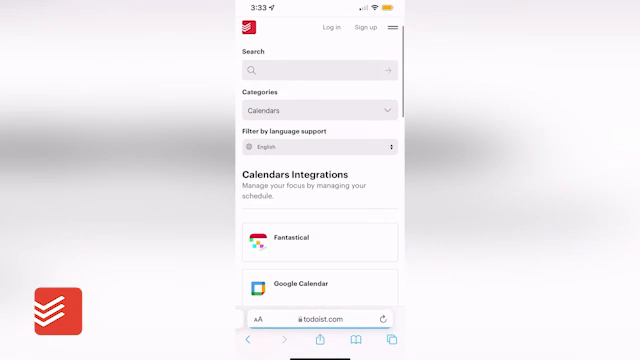
scroll(down, 3)
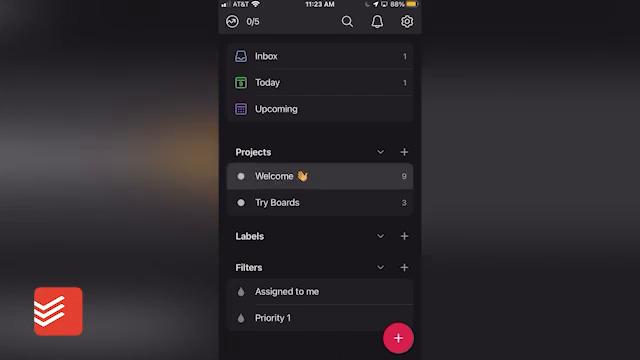
click(276, 175)
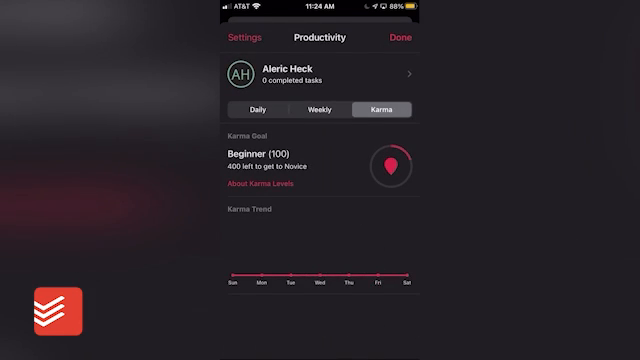
View daily Karma stats and productivity goal settings, then begin a new project.
click(263, 184)
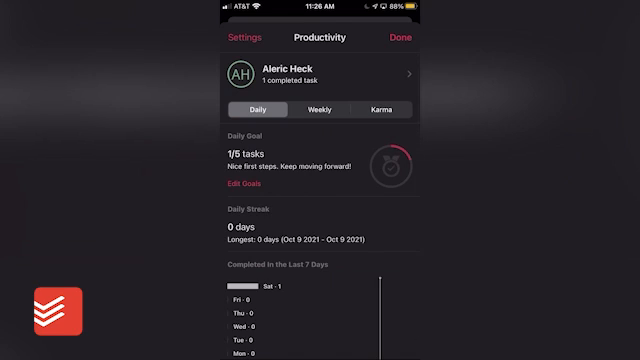
click(322, 109)
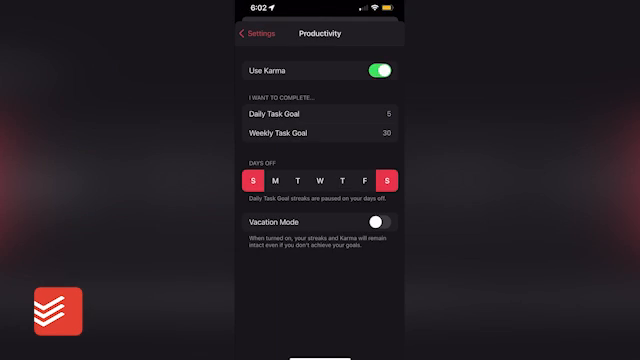
click(377, 221)
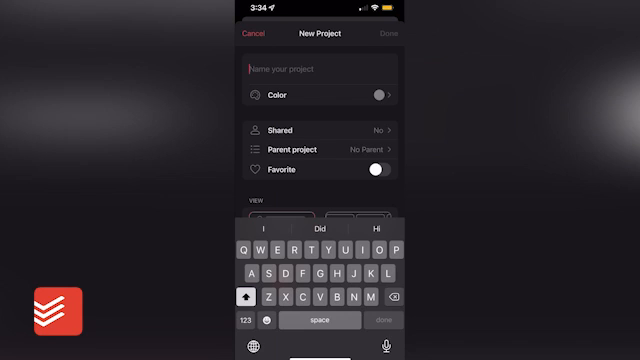
Create the 'Test' project with a red colour and List layout.
text(Tes)
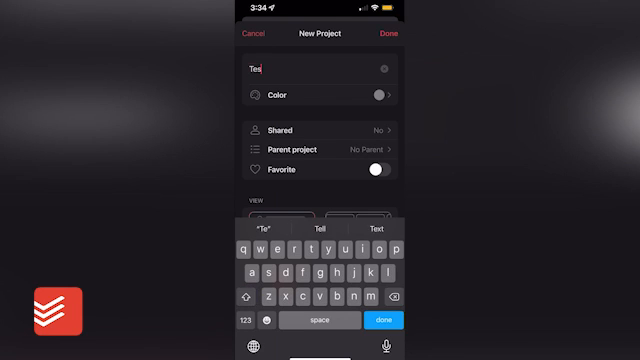
click(320, 95)
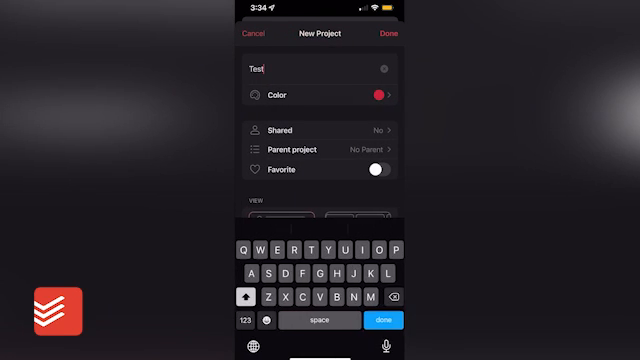
click(382, 319)
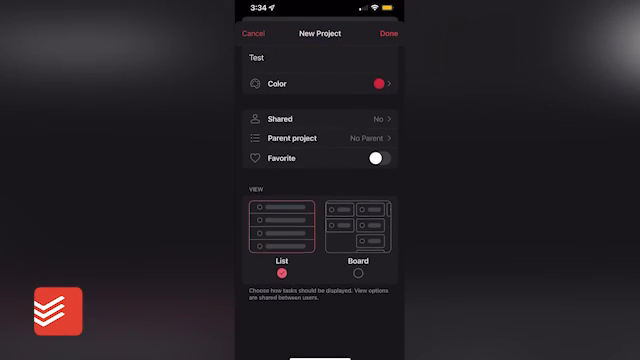
click(320, 119)
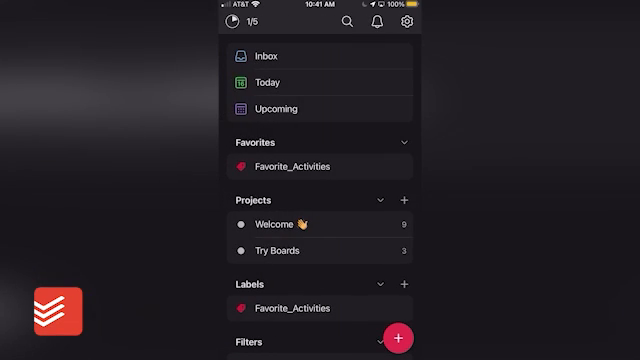
Open Project Comments from the Inbox's options menu.
scroll(up, 3)
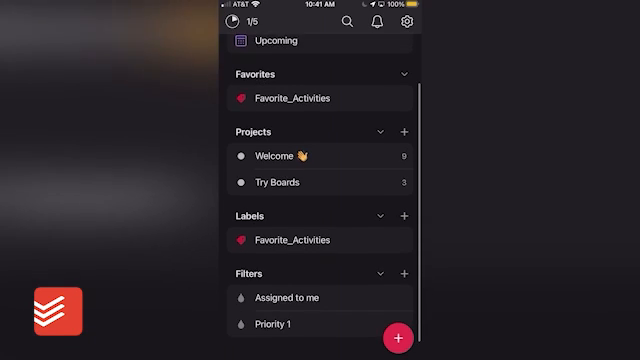
click(283, 155)
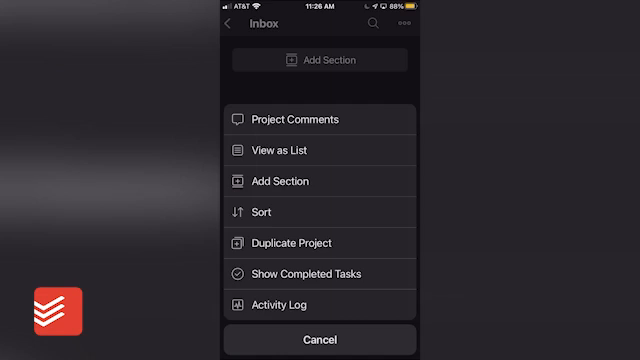
click(306, 119)
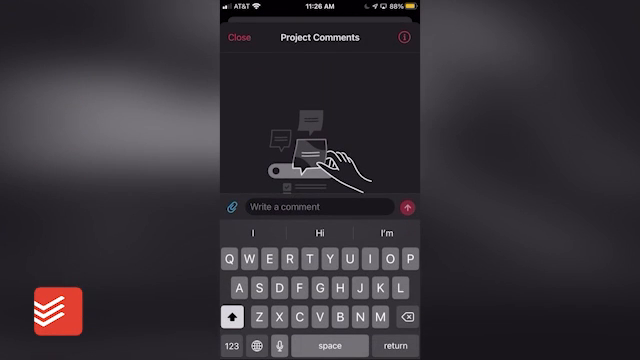
Post the comment 'Which video first?' and show the attachment choices.
text(Which vide)
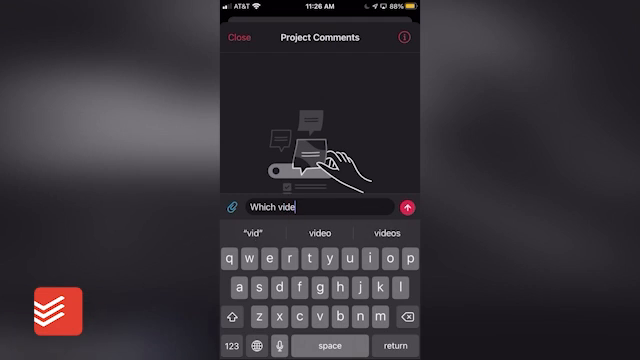
text(o first?)
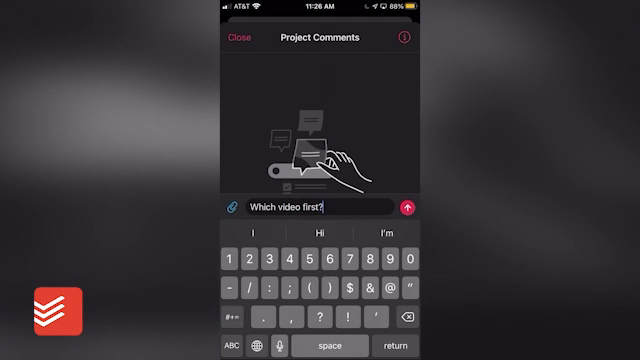
click(405, 208)
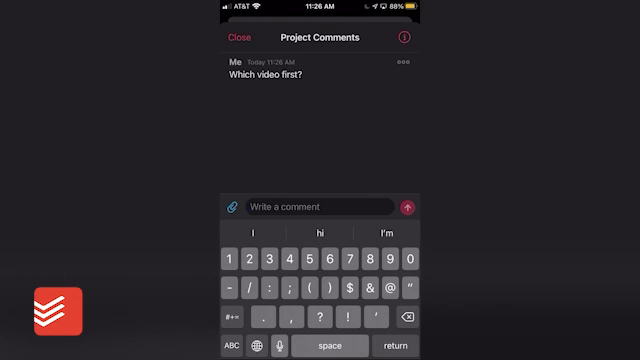
click(235, 208)
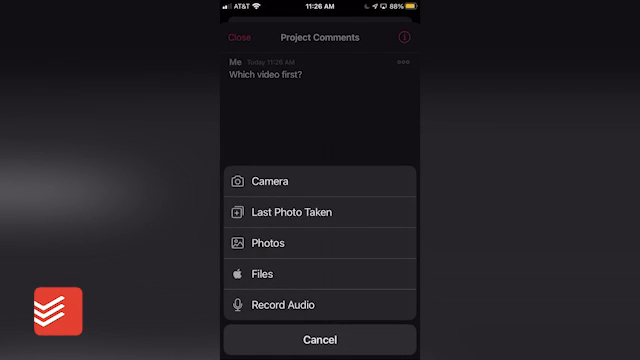